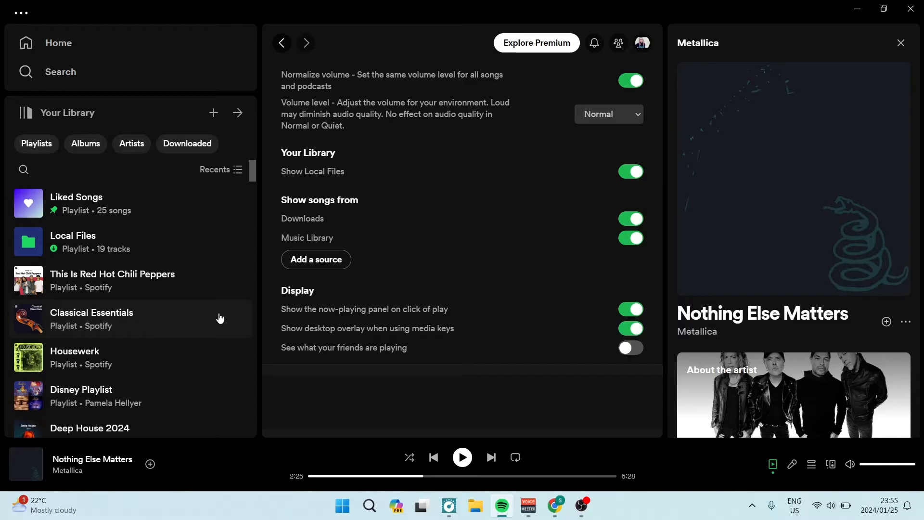
{"action": "mouse_move", "coordinate": [79, 46]}
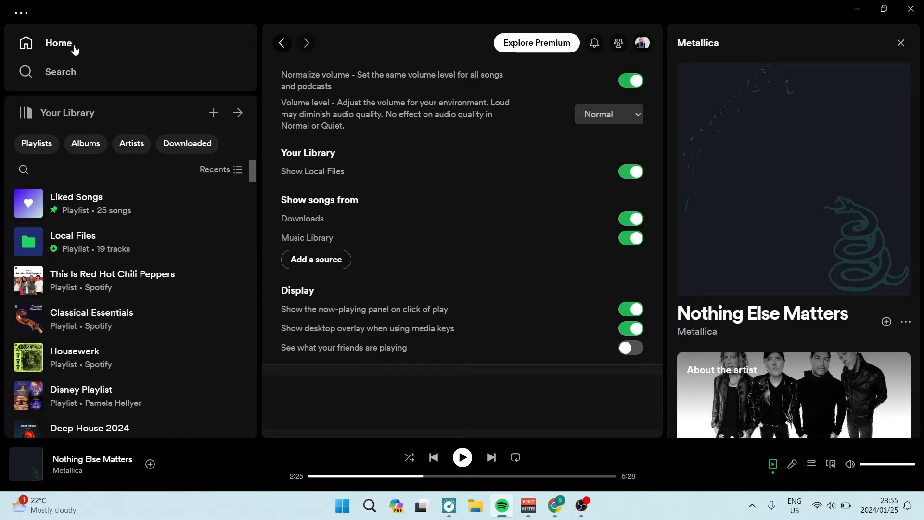
- Return from Settings to the Spotify Home feed with recent playlists and daily mixes
{"action": "left_click", "coordinate": [58, 44]}
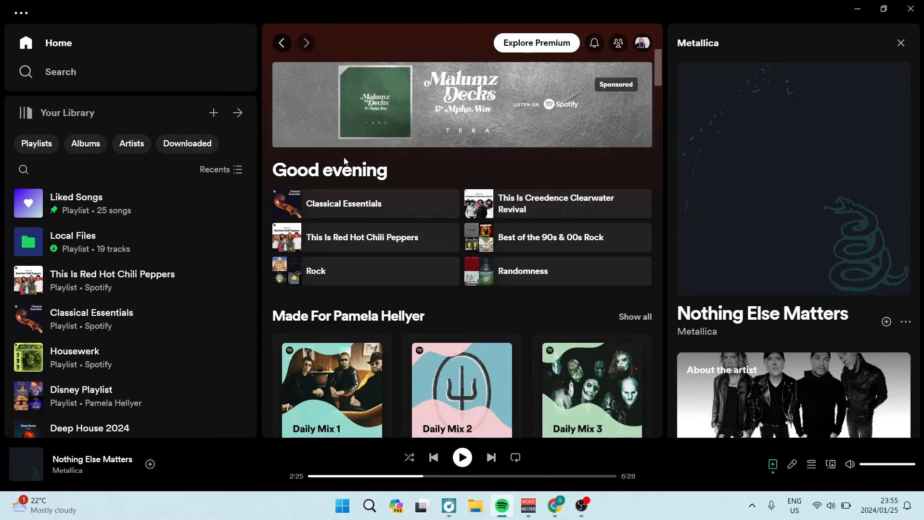
{"action": "mouse_move", "coordinate": [316, 147]}
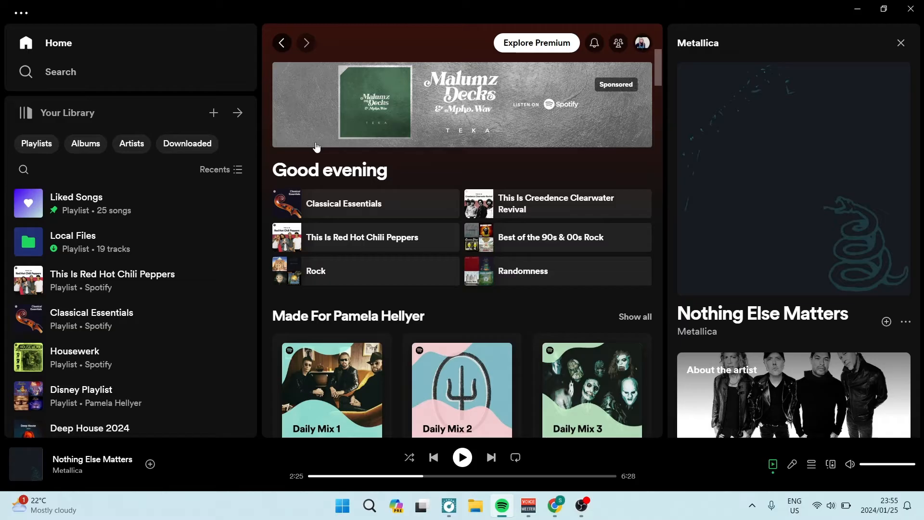
{"action": "mouse_move", "coordinate": [321, 109]}
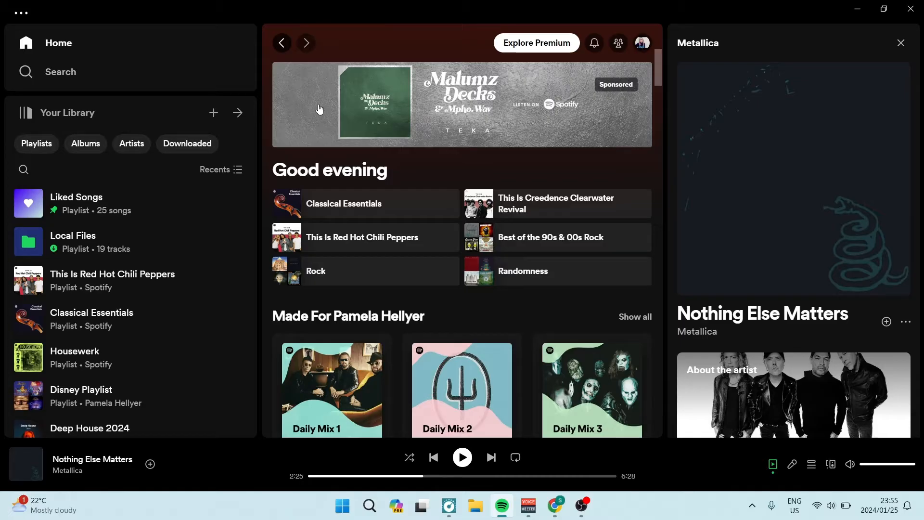
{"action": "mouse_move", "coordinate": [225, 79]}
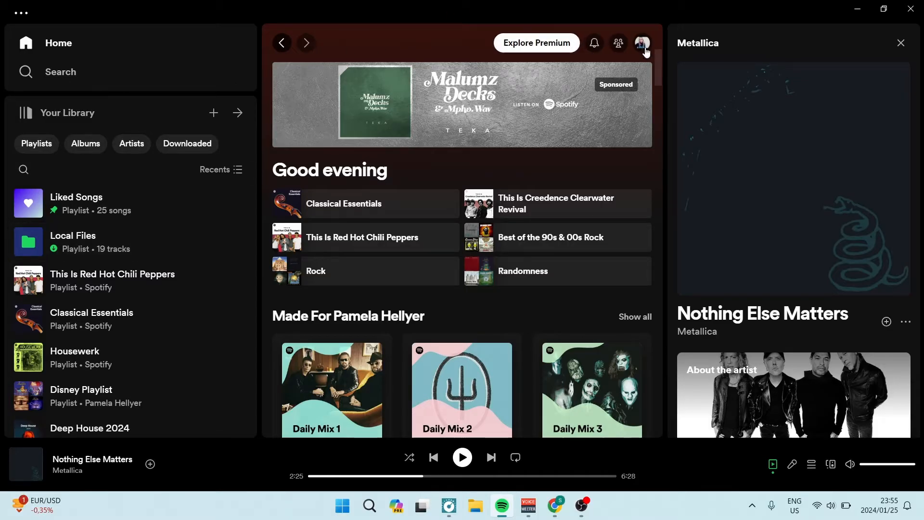
{"action": "mouse_move", "coordinate": [643, 44]}
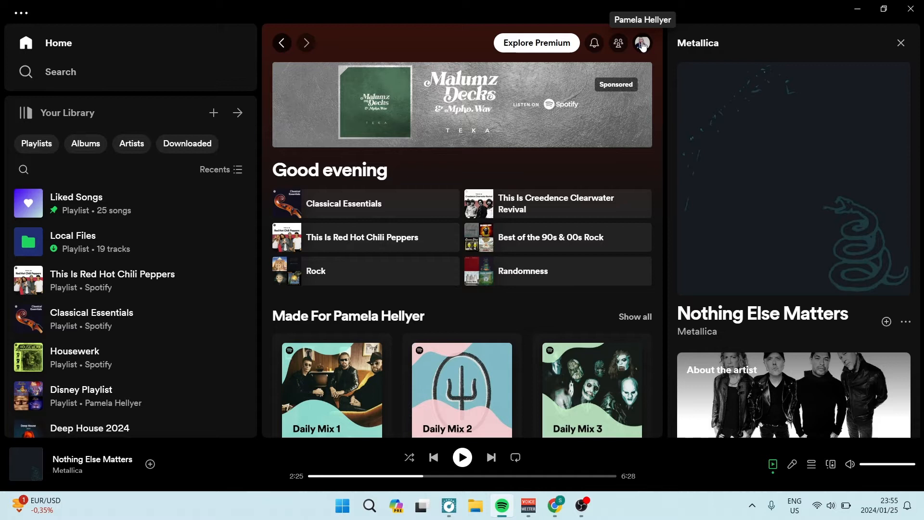
- Open Spotify Settings from the profile menu and scroll to the Your Library and Display sections
{"action": "left_click", "coordinate": [642, 43]}
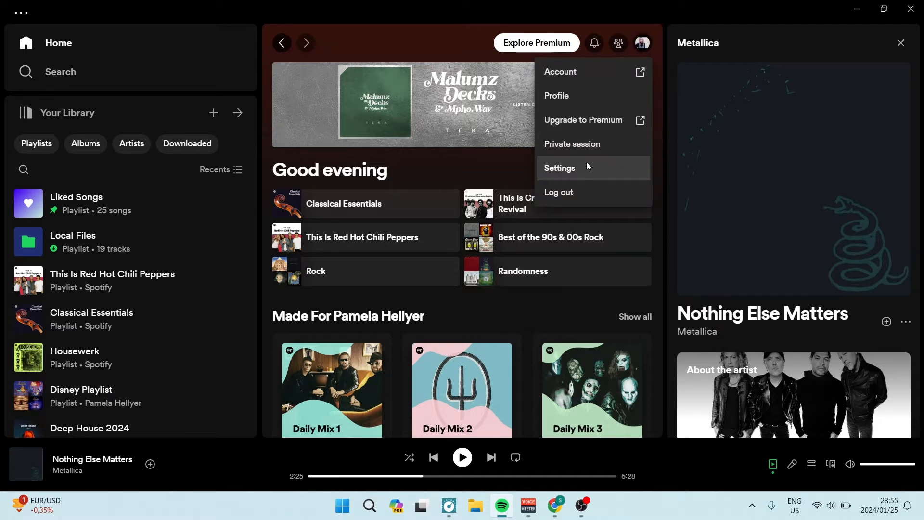
{"action": "left_click", "coordinate": [559, 168]}
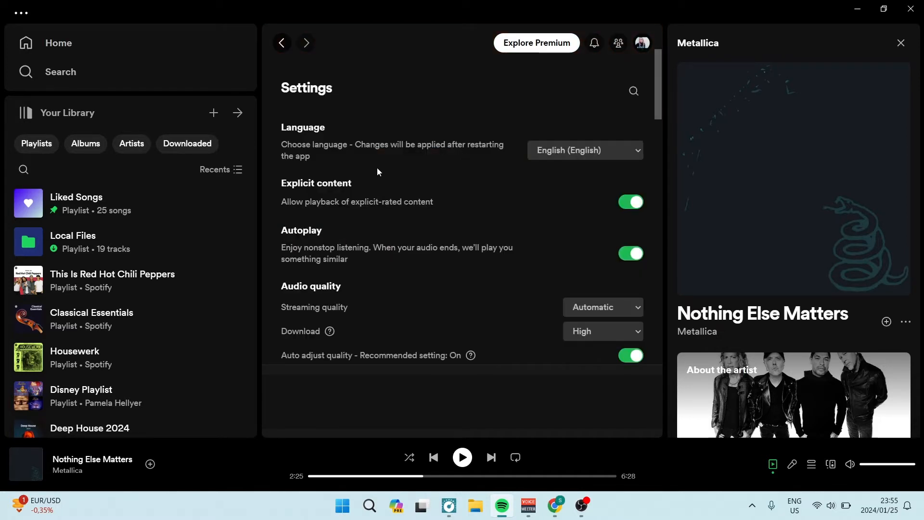
{"action": "scroll", "scroll_direction": "down", "scroll_amount": 3}
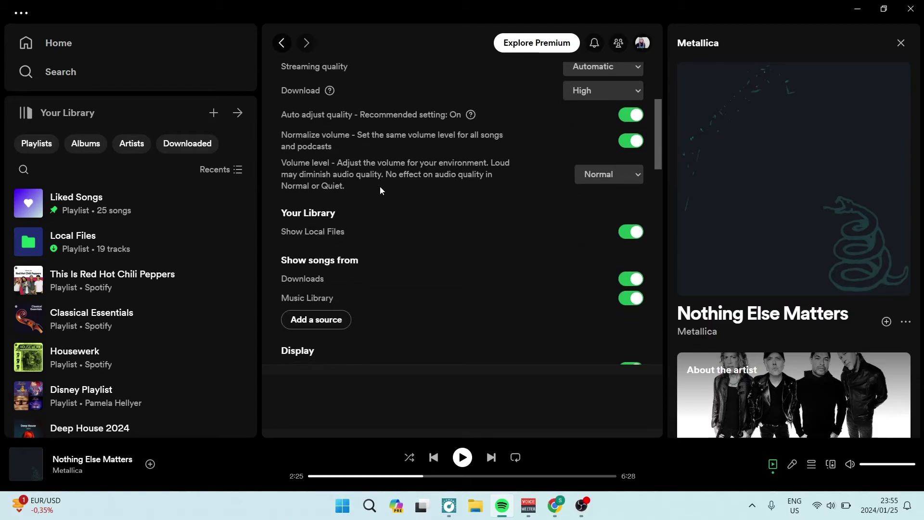
{"action": "scroll", "scroll_direction": "down", "scroll_amount": 3}
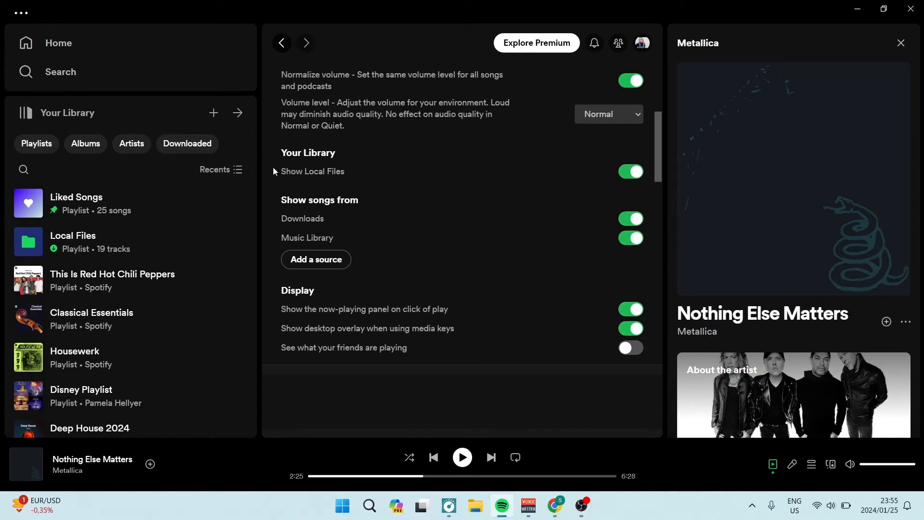
{"action": "mouse_move", "coordinate": [281, 178]}
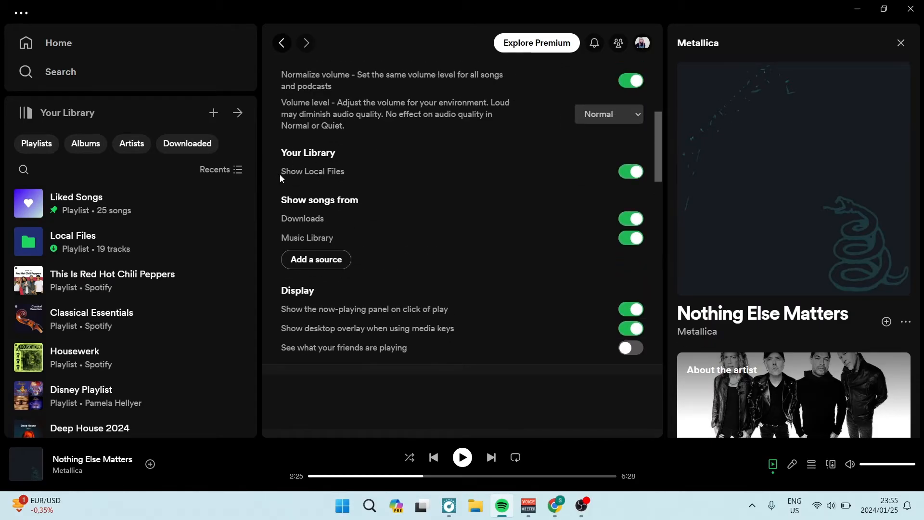
{"action": "mouse_move", "coordinate": [332, 177]}
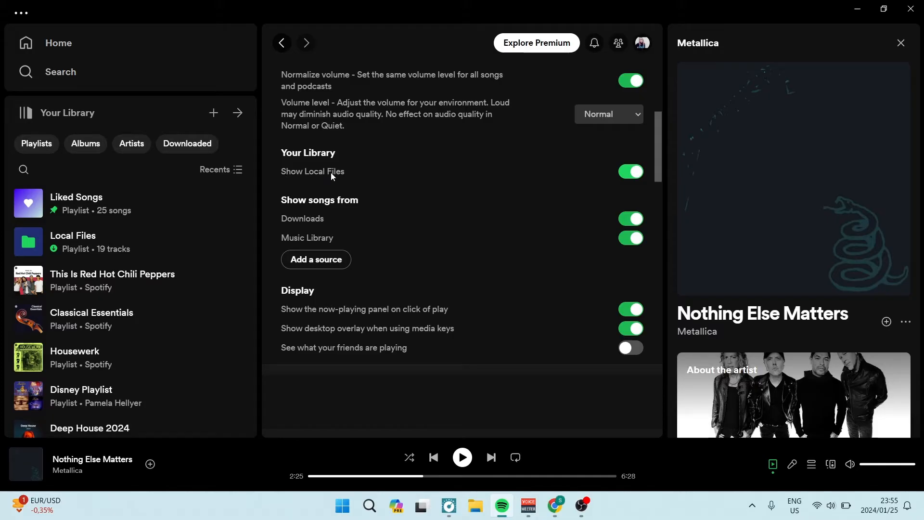
{"action": "mouse_move", "coordinate": [394, 181]}
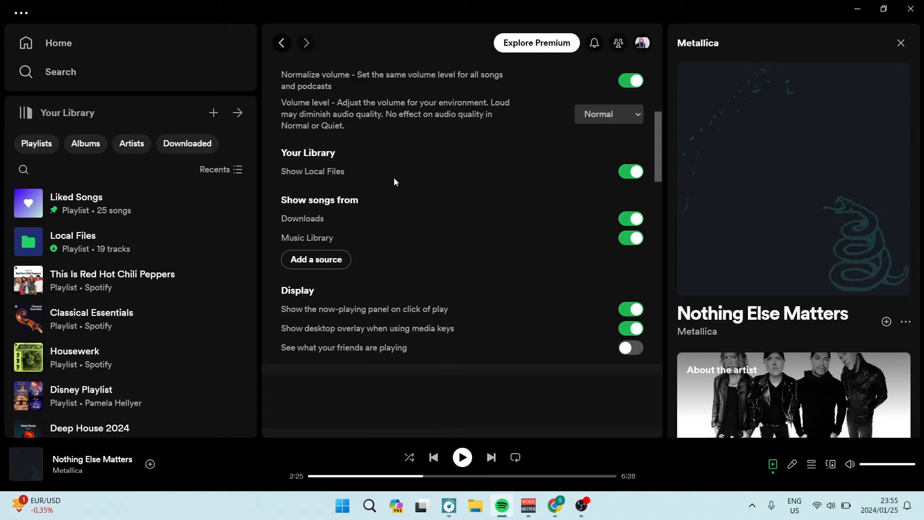
{"action": "mouse_move", "coordinate": [562, 176]}
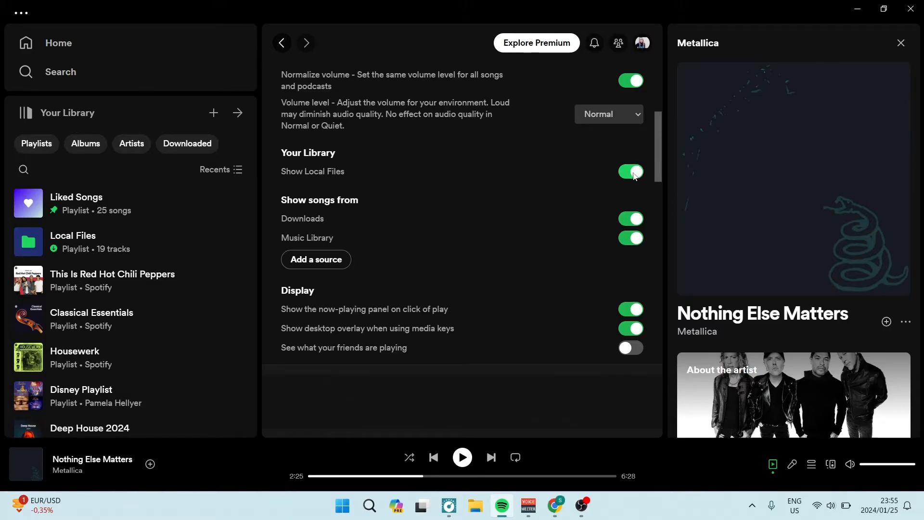
{"action": "mouse_move", "coordinate": [566, 343]}
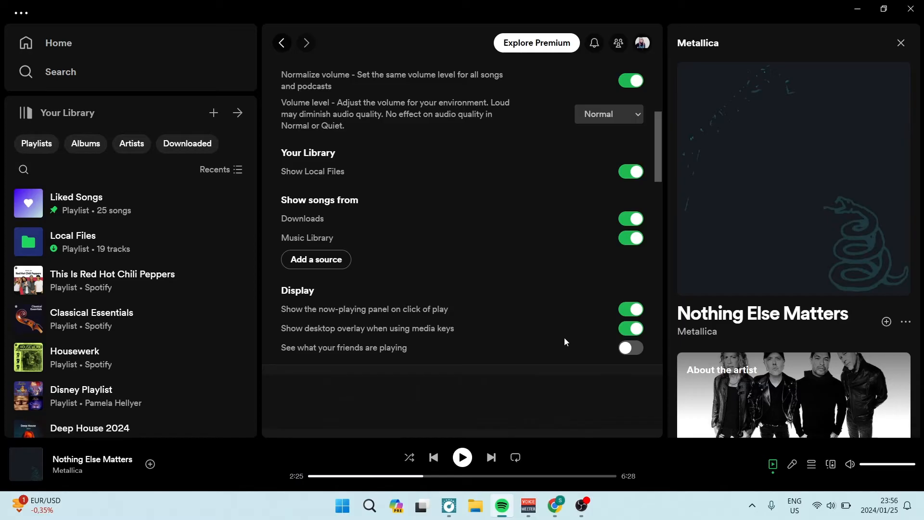
{"action": "mouse_move", "coordinate": [552, 506]}
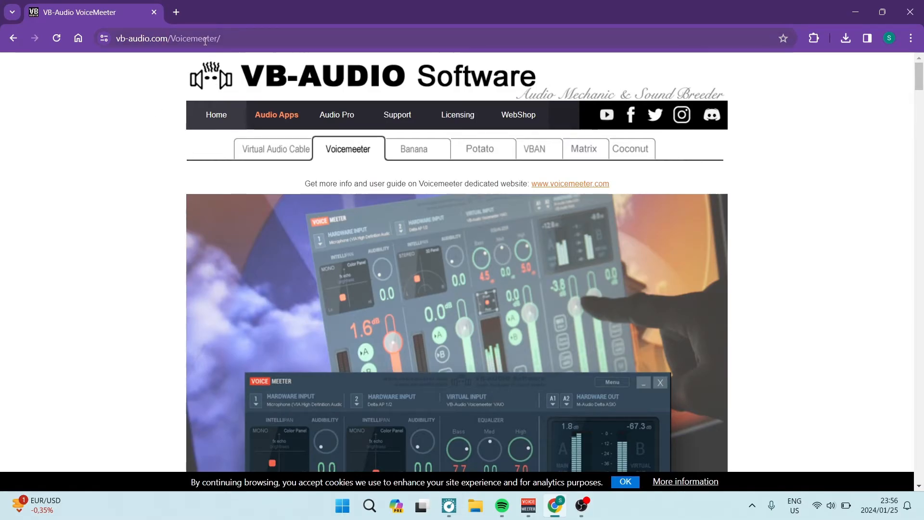
{"action": "mouse_move", "coordinate": [162, 98]}
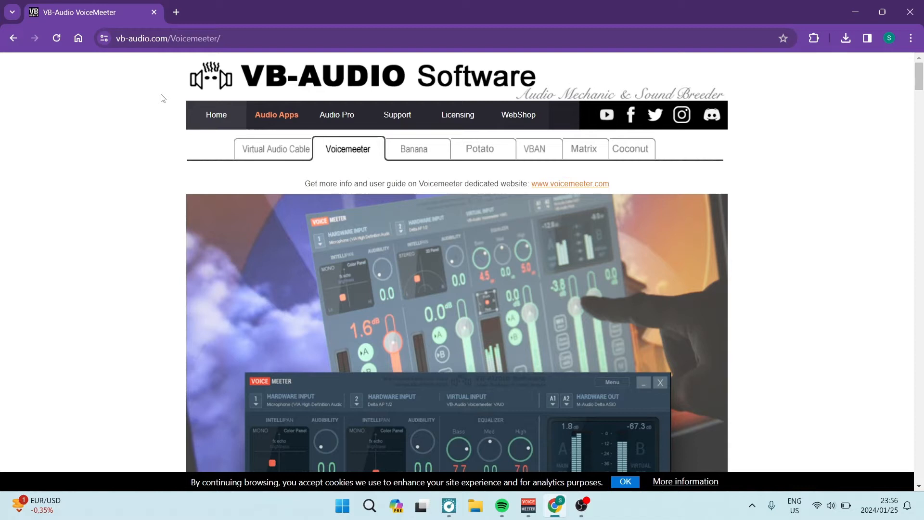
{"action": "mouse_move", "coordinate": [98, 106]}
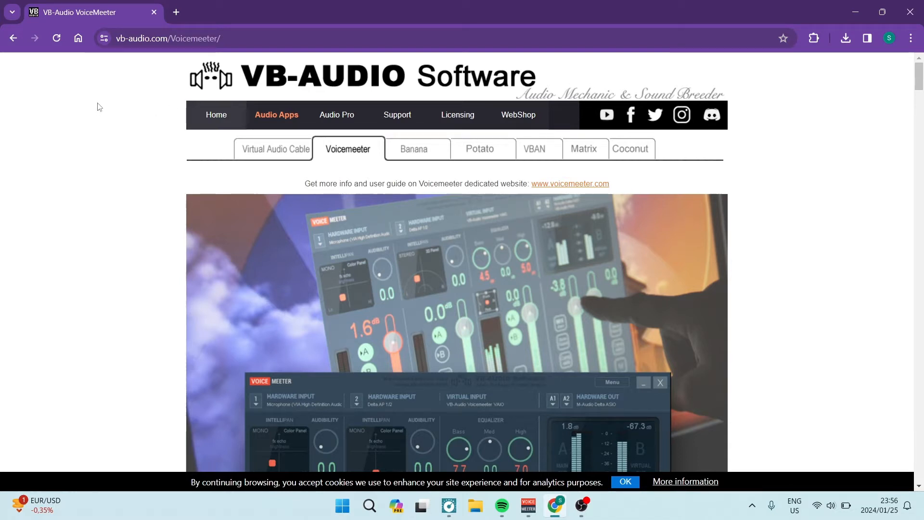
{"action": "mouse_move", "coordinate": [116, 124]}
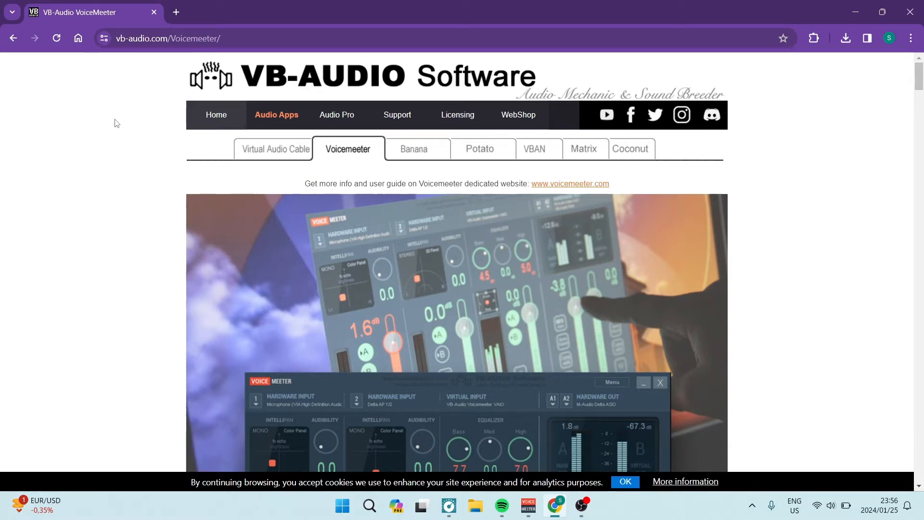
{"action": "mouse_move", "coordinate": [138, 98]}
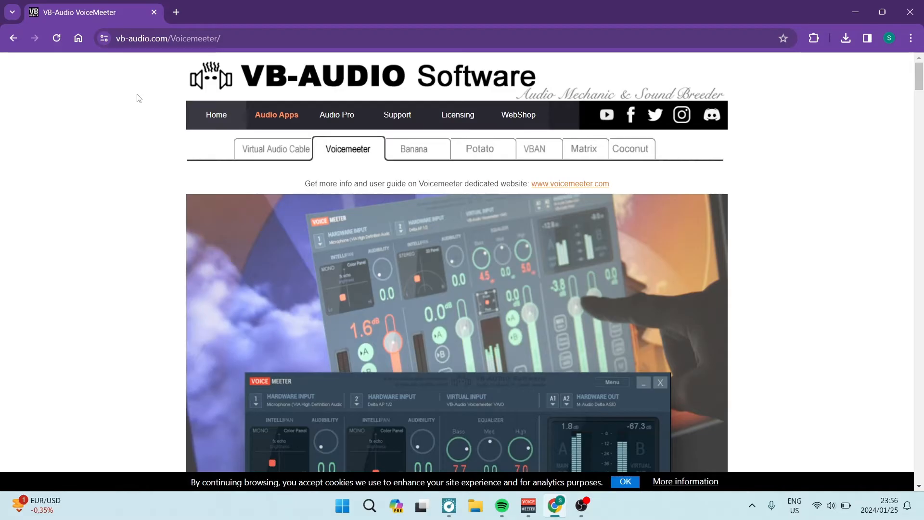
{"action": "mouse_move", "coordinate": [146, 84]}
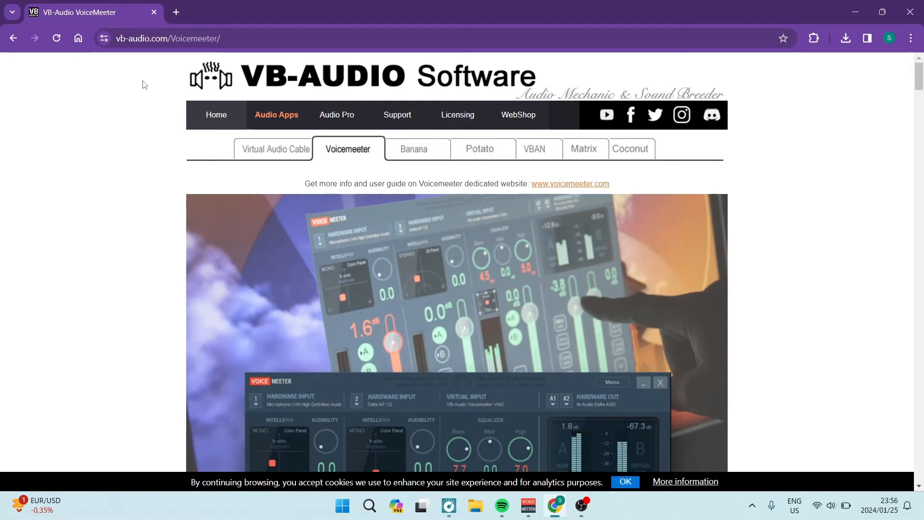
{"action": "mouse_move", "coordinate": [231, 99]}
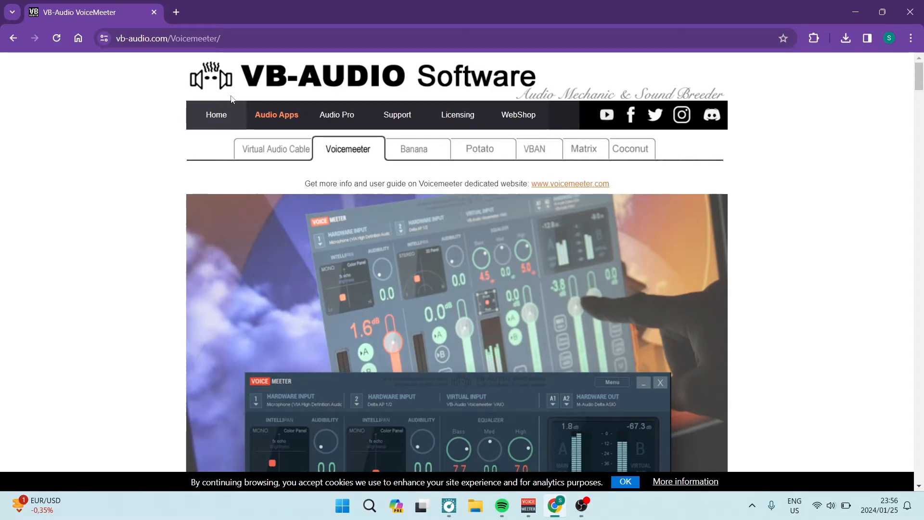
- Scroll the VB-Audio page and bring the installed Voicemeeter mixer window to the front
{"action": "scroll", "scroll_direction": "down", "scroll_amount": 3}
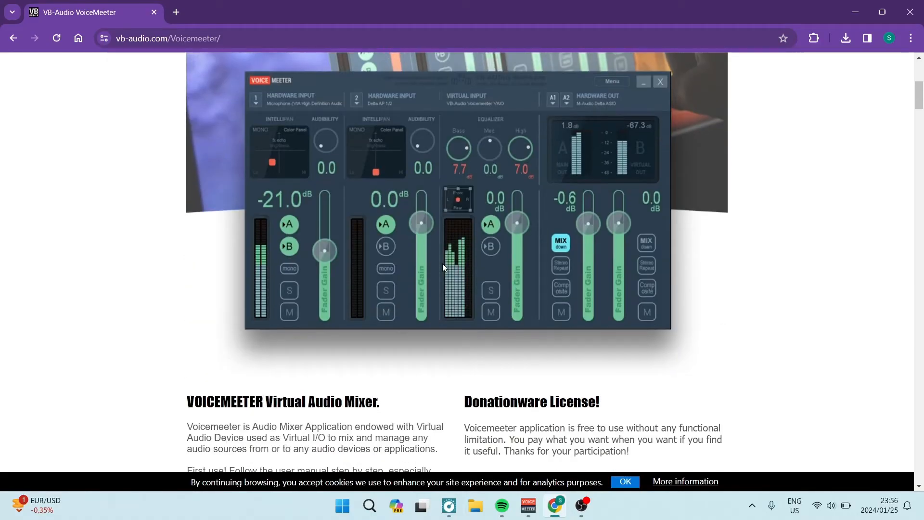
{"action": "scroll", "scroll_direction": "down", "scroll_amount": 3}
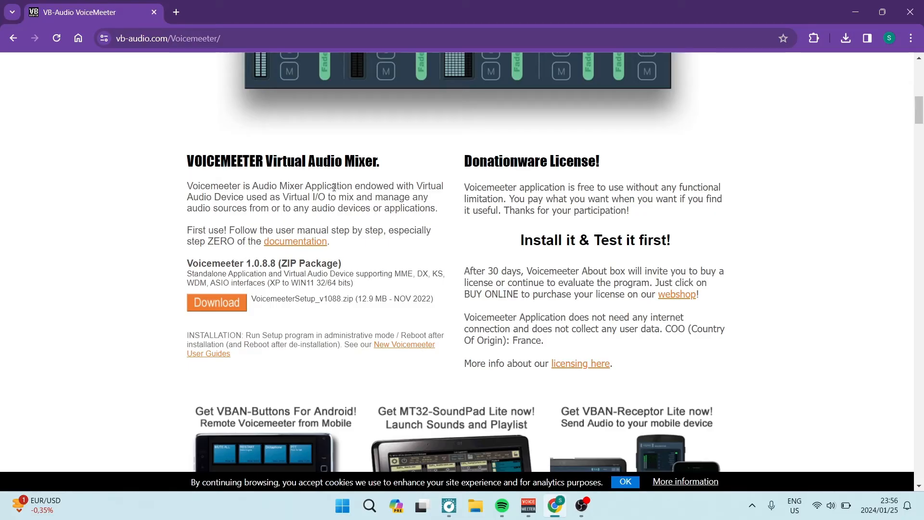
{"action": "mouse_move", "coordinate": [338, 181]}
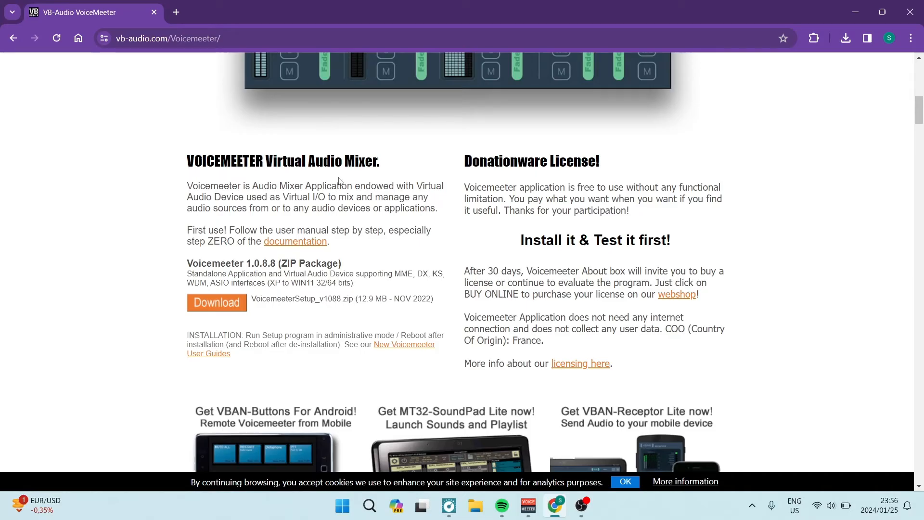
{"action": "mouse_move", "coordinate": [359, 142]}
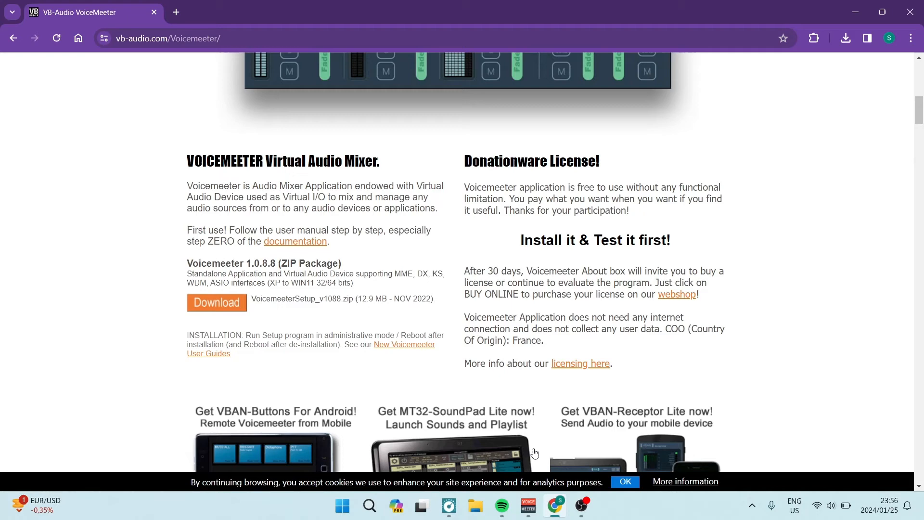
{"action": "left_click", "coordinate": [527, 506]}
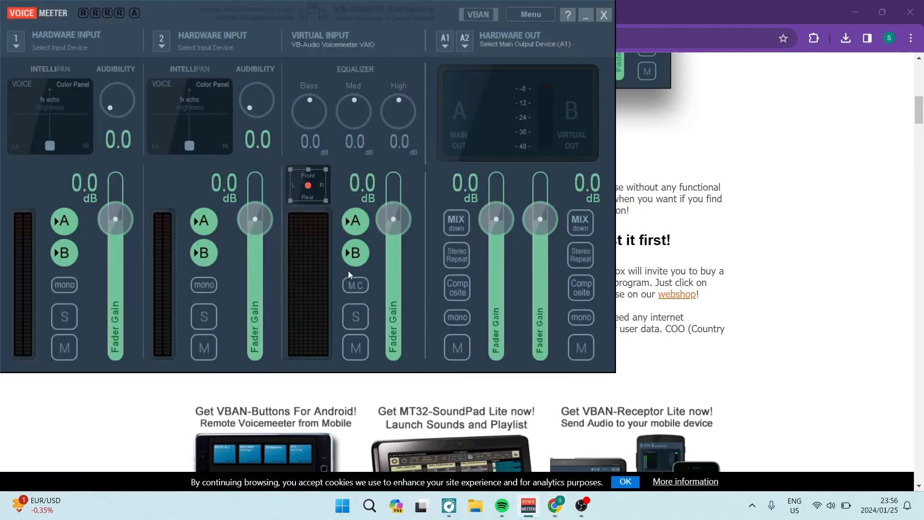
{"action": "mouse_move", "coordinate": [335, 146]}
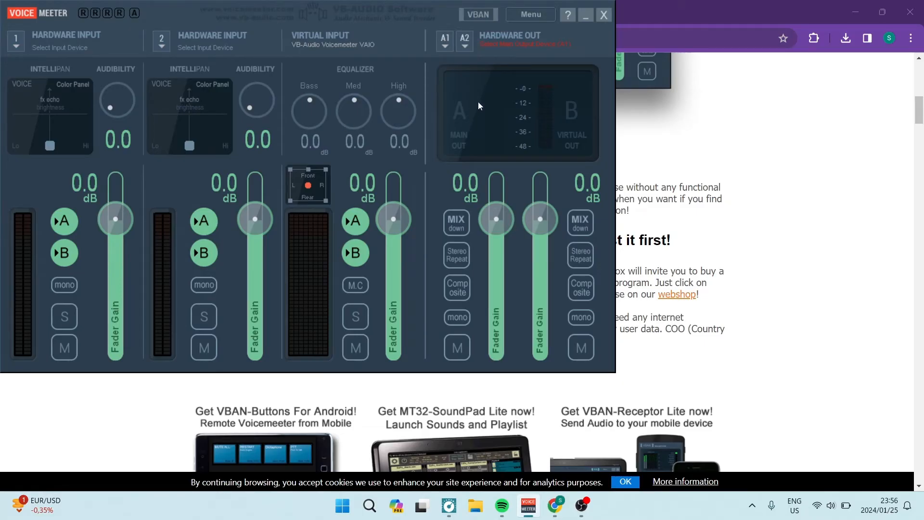
{"action": "mouse_move", "coordinate": [500, 60]}
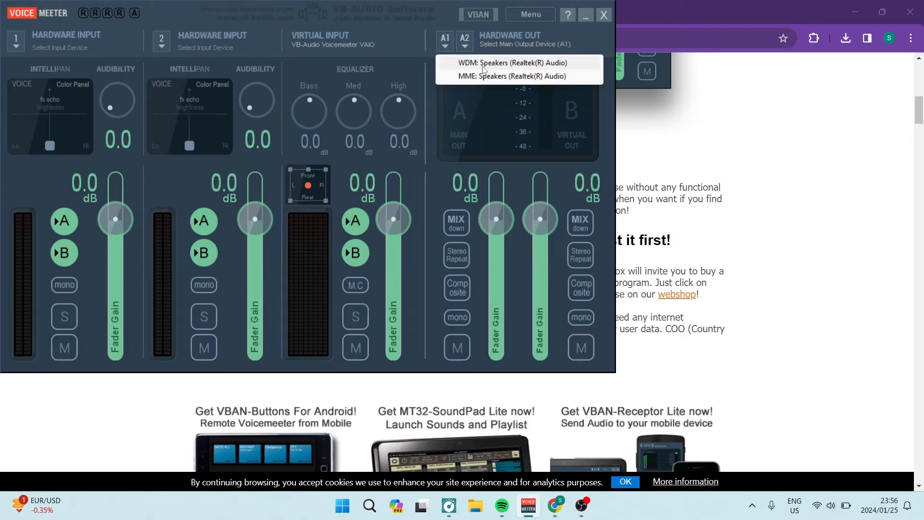
{"action": "mouse_move", "coordinate": [531, 129]}
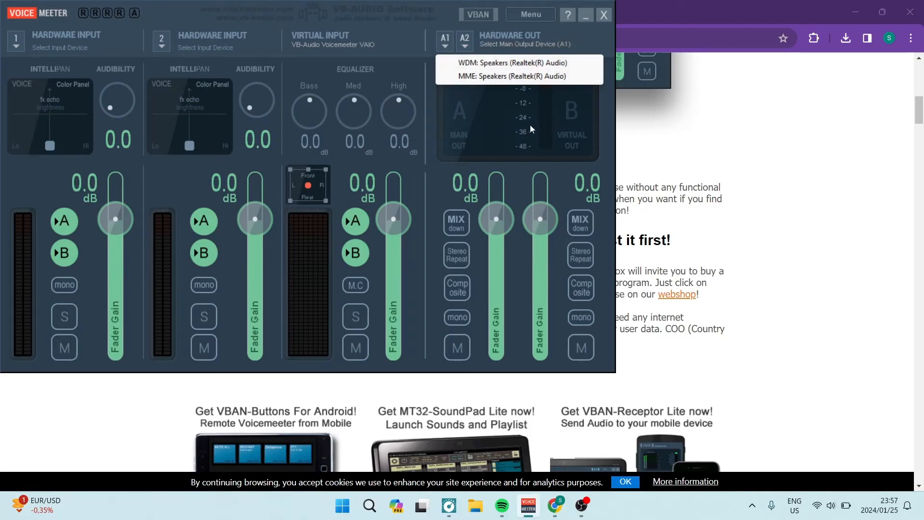
{"action": "mouse_move", "coordinate": [499, 107]}
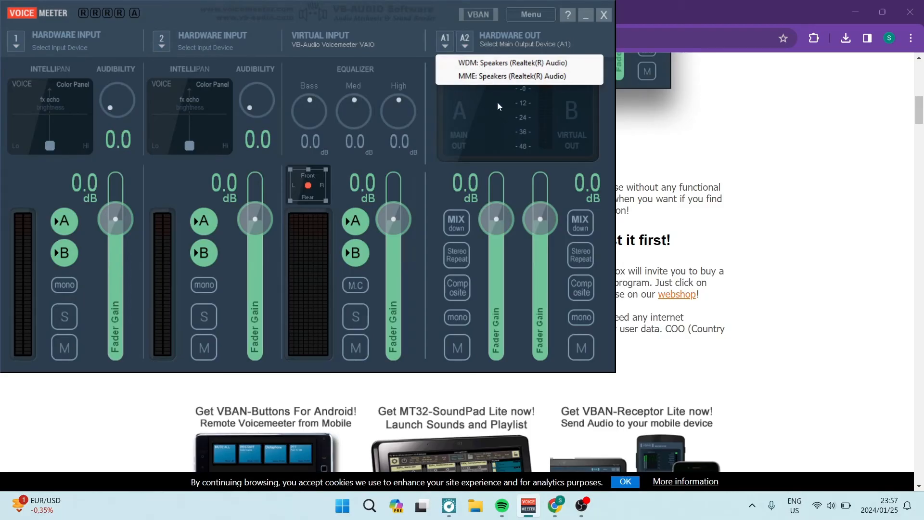
{"action": "mouse_move", "coordinate": [503, 375]}
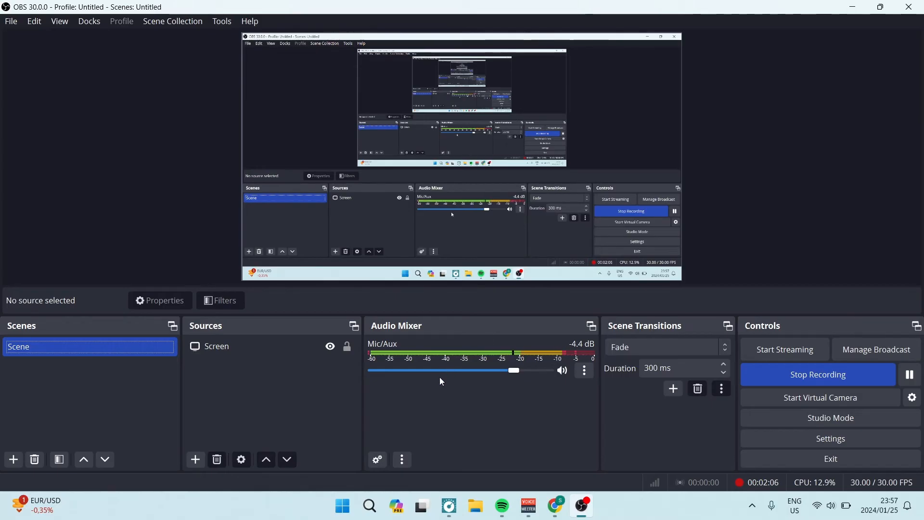
{"action": "mouse_move", "coordinate": [483, 421]}
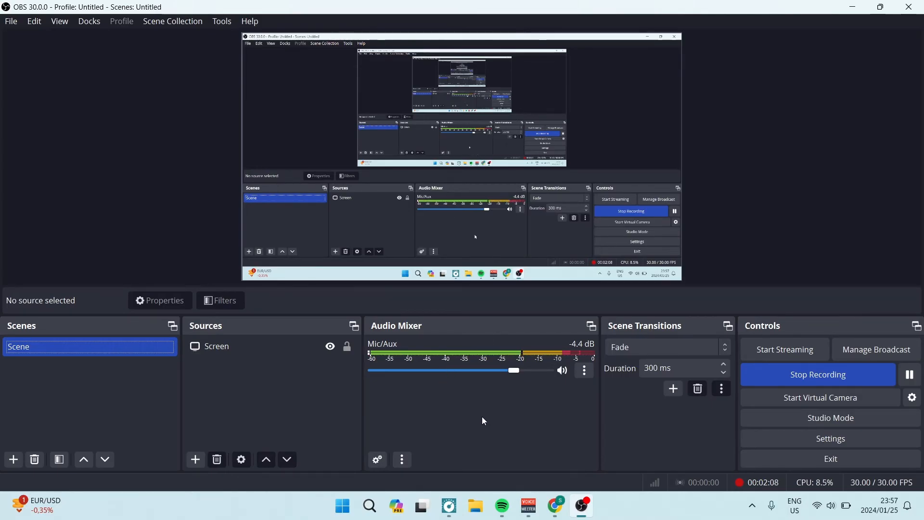
{"action": "mouse_move", "coordinate": [437, 423]}
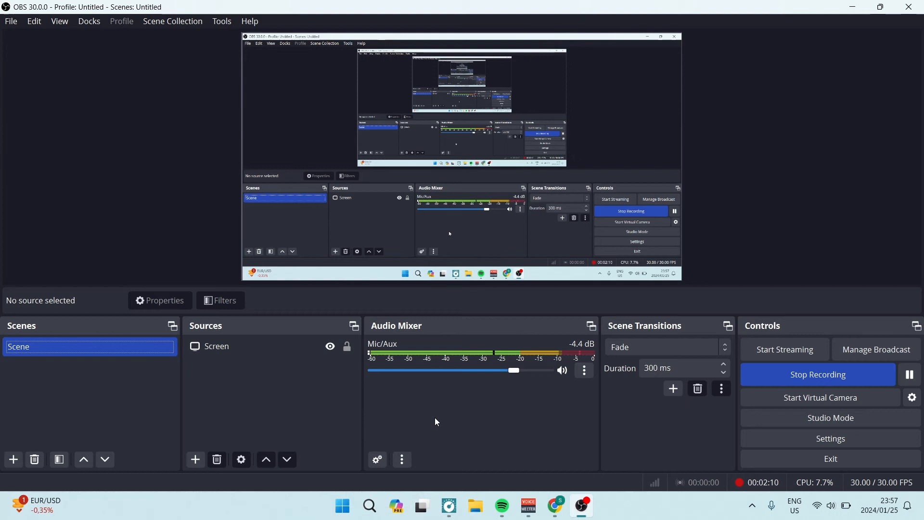
{"action": "mouse_move", "coordinate": [405, 412]}
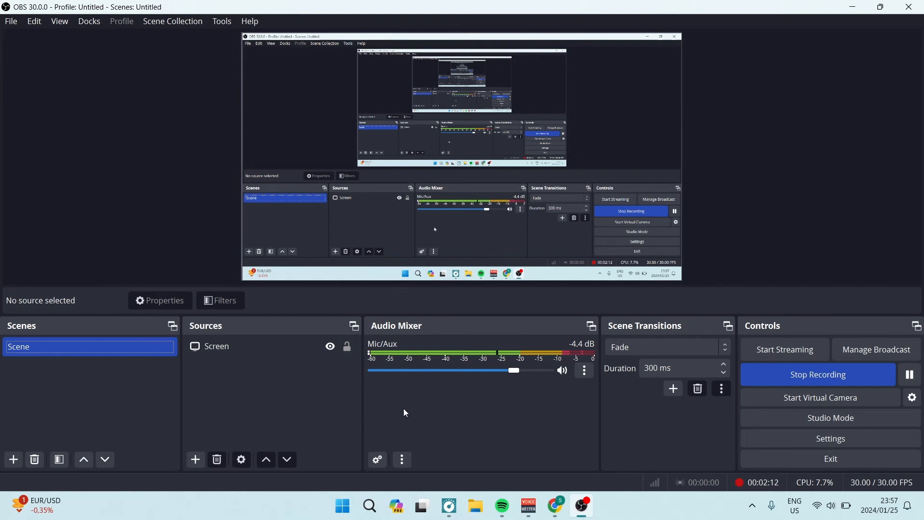
{"action": "mouse_move", "coordinate": [411, 422]}
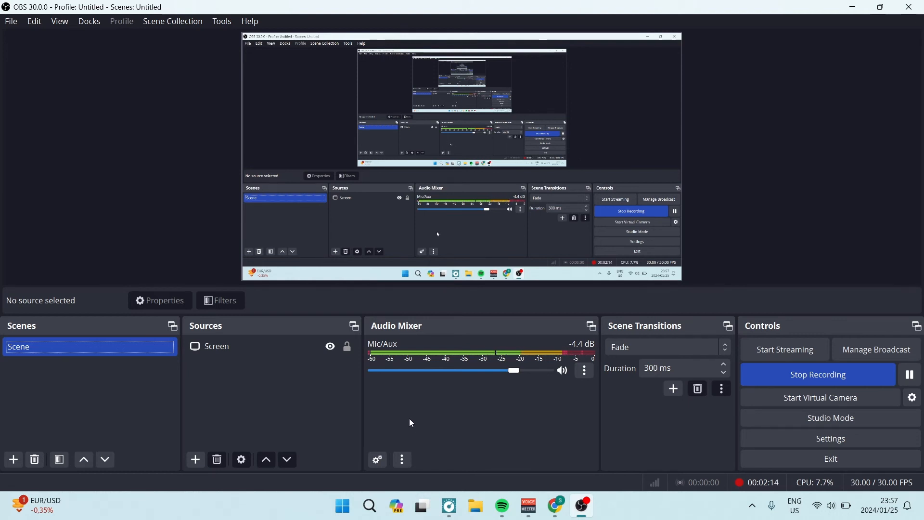
- Switch from OBS to the Realtek Audio Console on its Connector Retasking page
{"action": "left_click", "coordinate": [449, 507]}
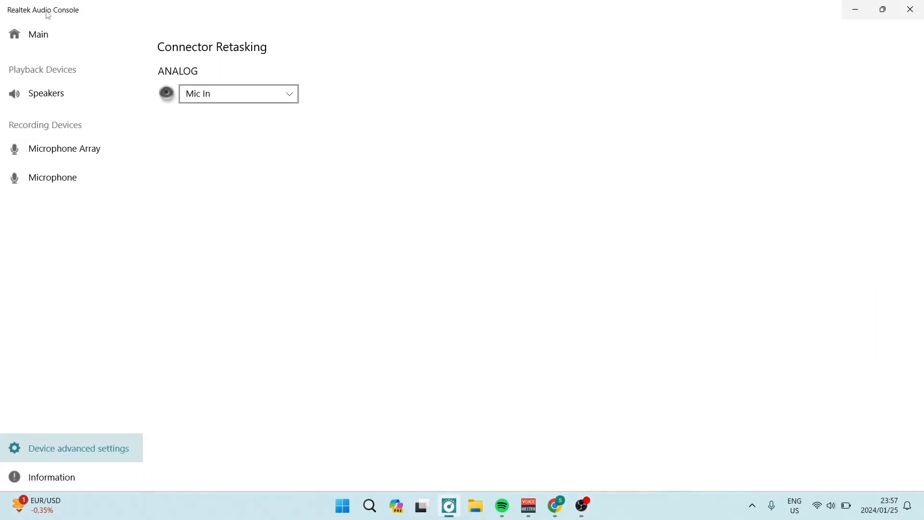
{"action": "mouse_move", "coordinate": [108, 271]}
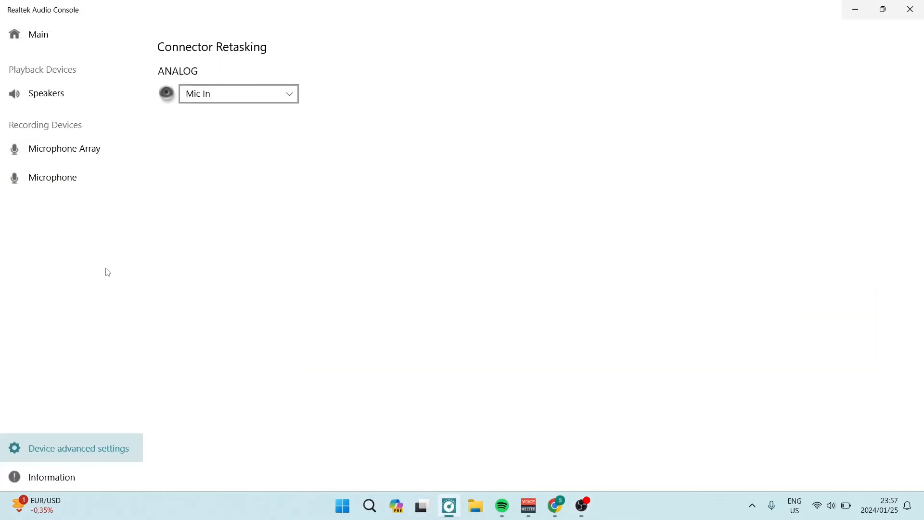
{"action": "mouse_move", "coordinate": [220, 262]}
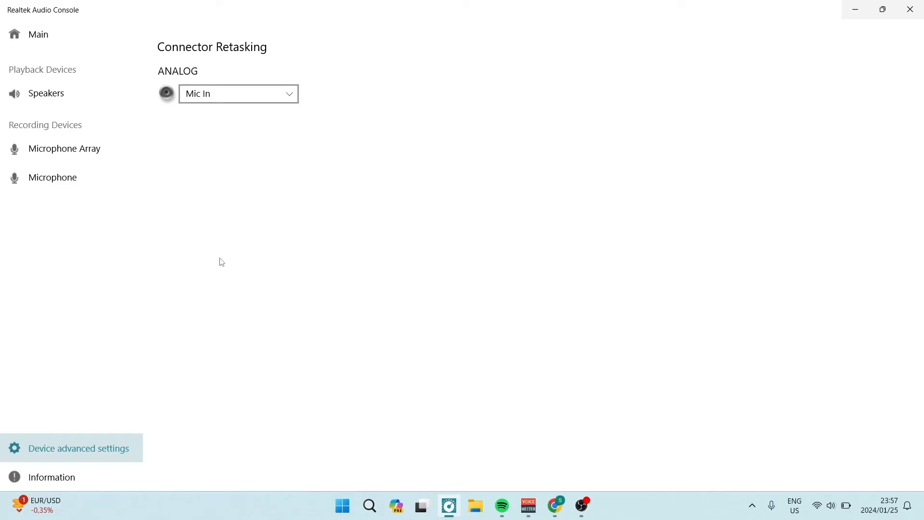
{"action": "mouse_move", "coordinate": [371, 395]}
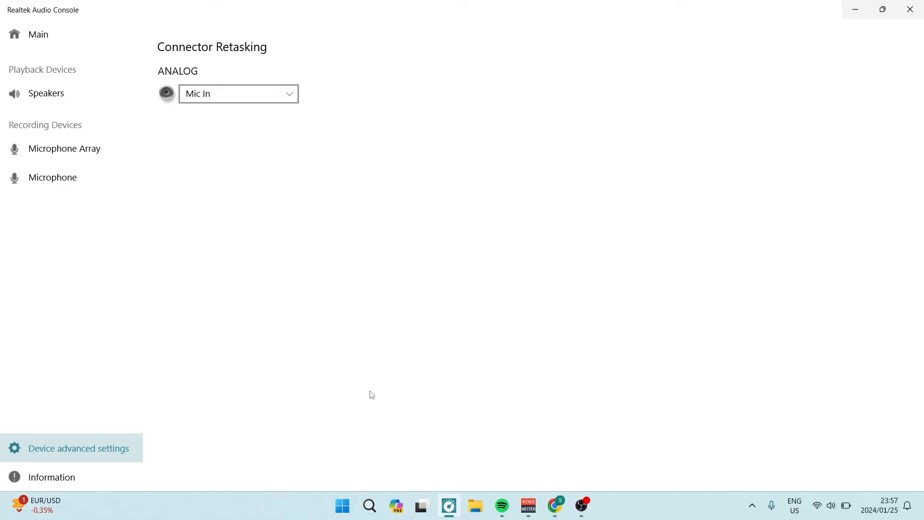
{"action": "mouse_move", "coordinate": [254, 238]}
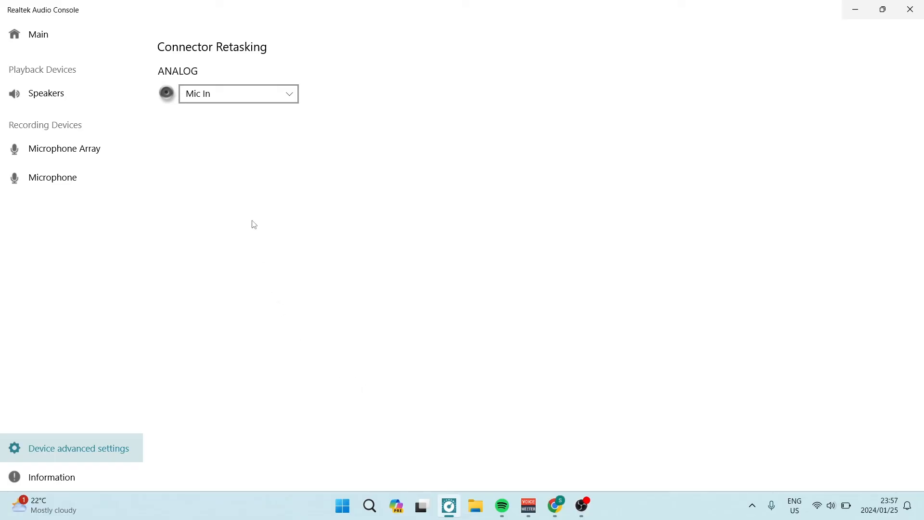
{"action": "mouse_move", "coordinate": [98, 192]}
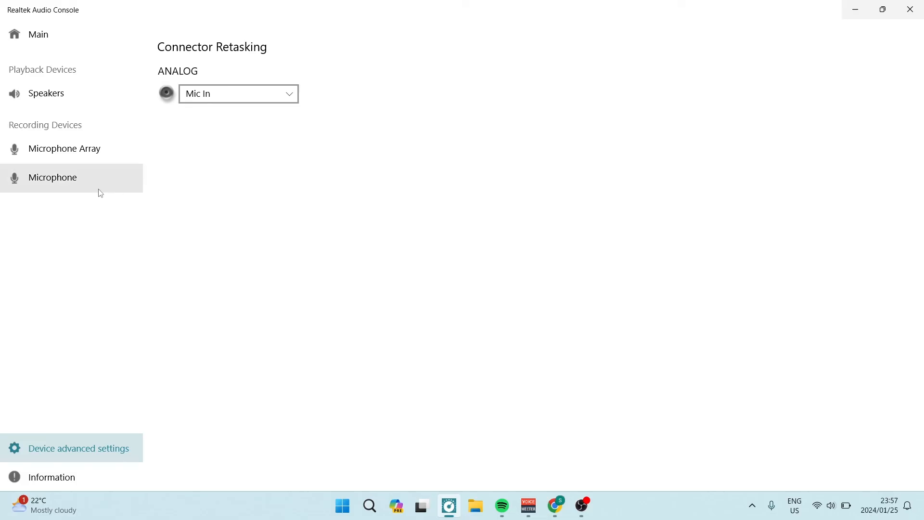
- Review the Microphone and Microphone Array recording settings, then the advanced device settings
{"action": "left_click", "coordinate": [52, 177]}
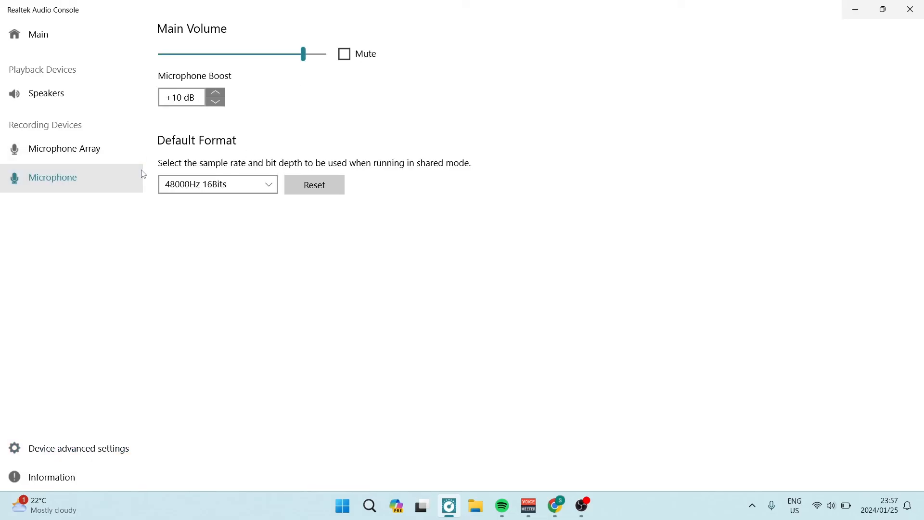
{"action": "left_click", "coordinate": [64, 148]}
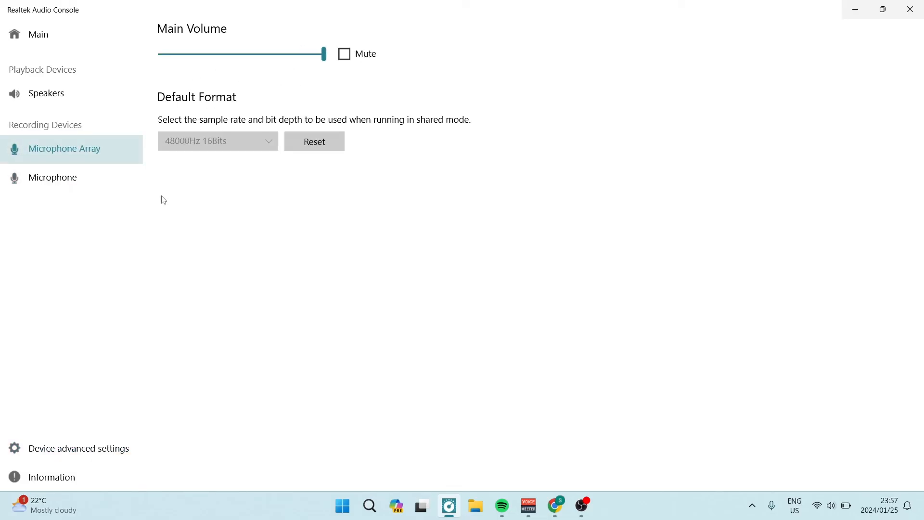
{"action": "left_click", "coordinate": [79, 447]}
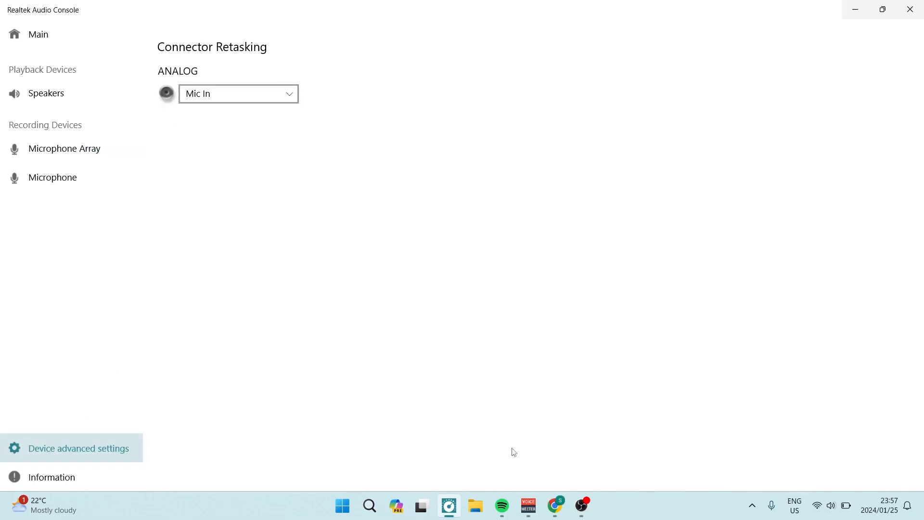
- Glance at the Voicemeeter mixer and Realtek console, then return to the Voicemeeter download page in Chrome
{"action": "left_click", "coordinate": [528, 505]}
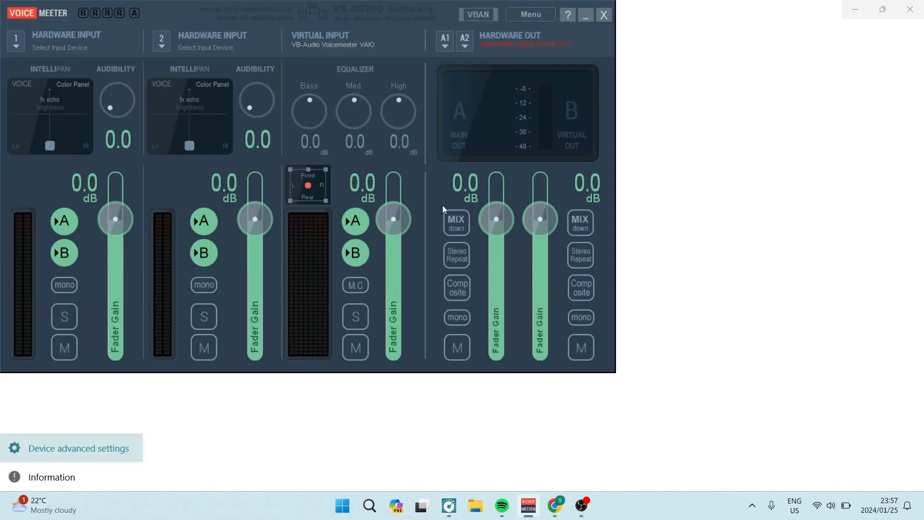
{"action": "left_click", "coordinate": [445, 39]}
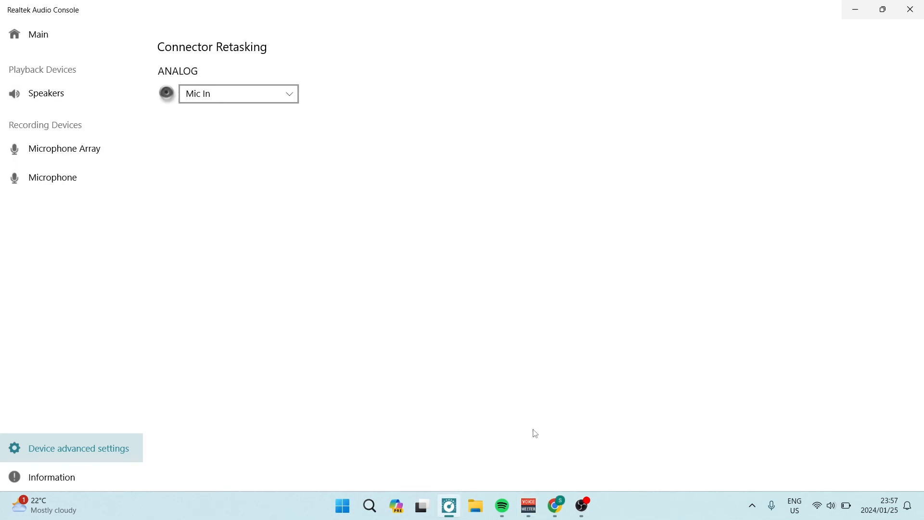
{"action": "mouse_move", "coordinate": [555, 506]}
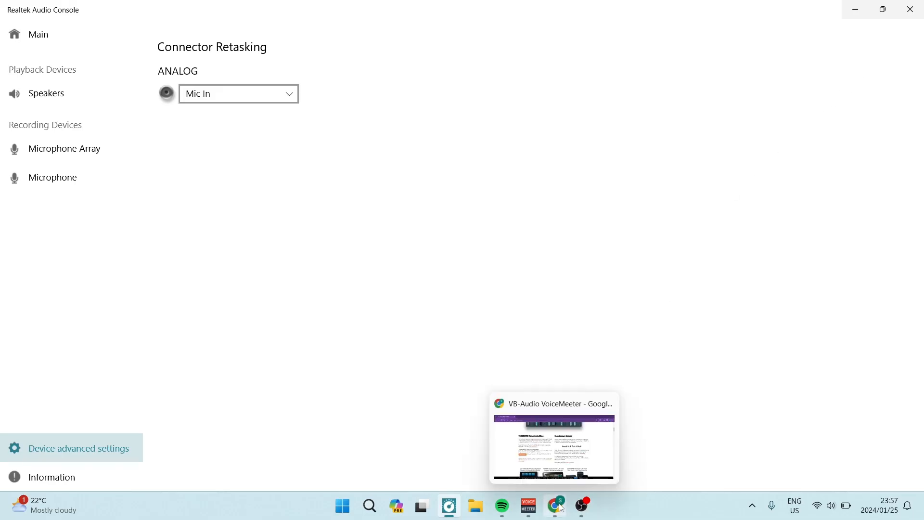
{"action": "left_click", "coordinate": [555, 504]}
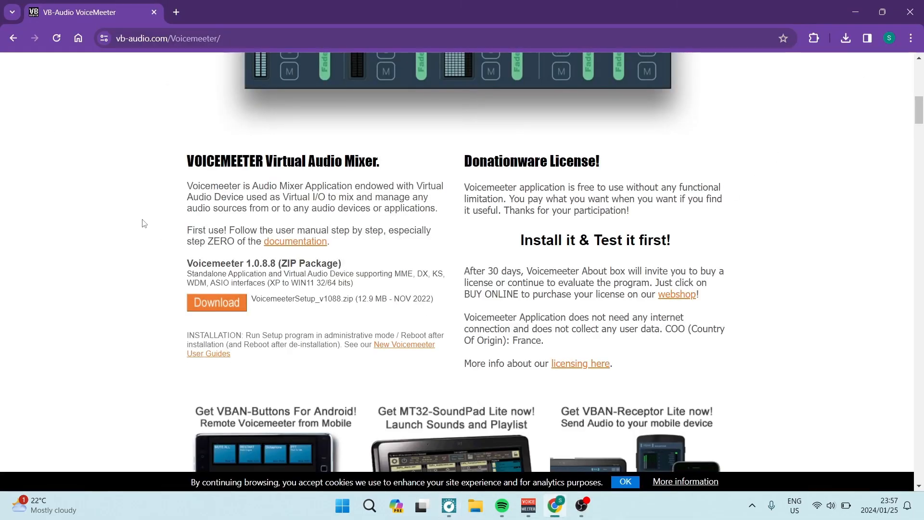